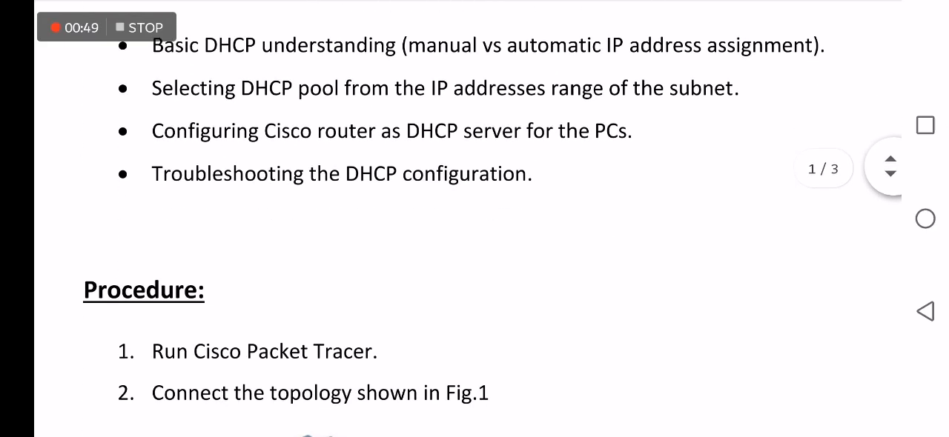
{"action": "scroll", "scroll_direction": "down", "scroll_amount": 3}
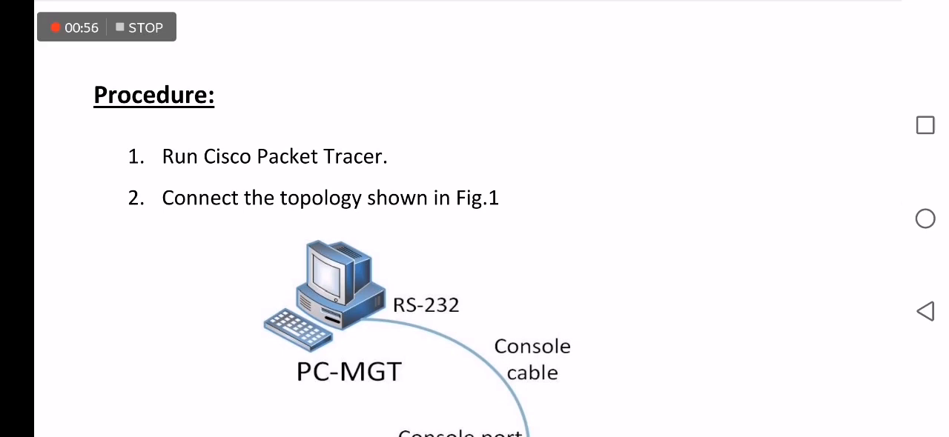
{"action": "scroll", "scroll_direction": "down", "scroll_amount": 3}
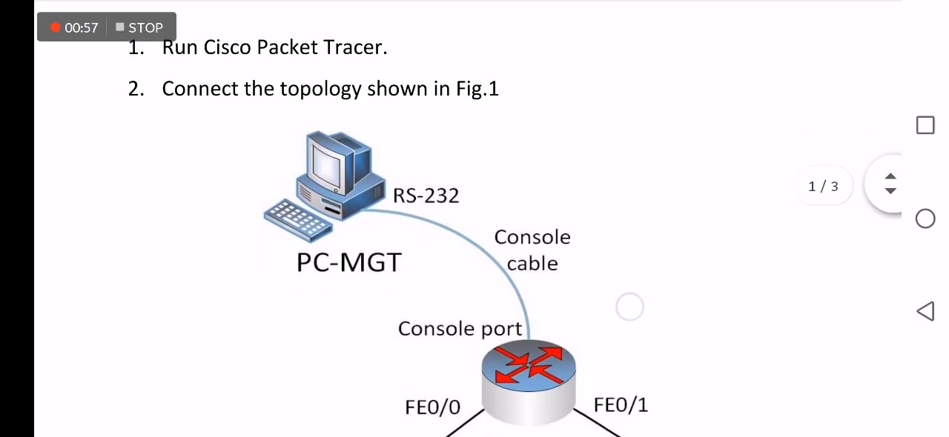
{"action": "scroll", "scroll_direction": "down", "scroll_amount": 3}
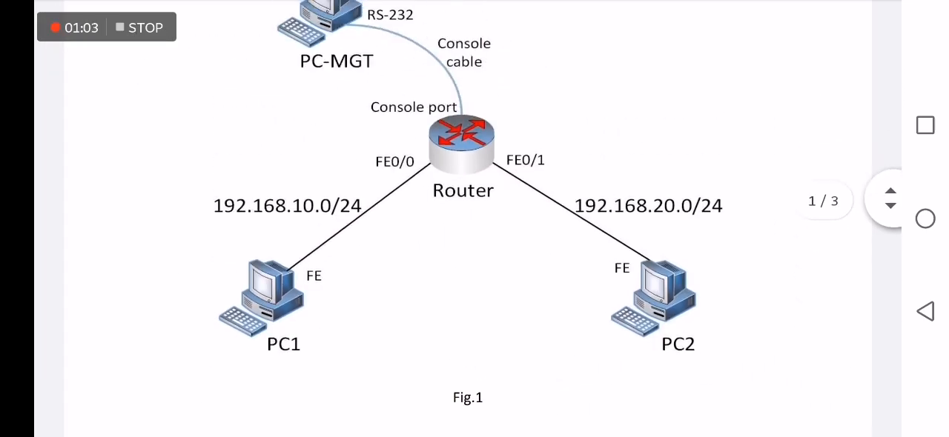
{"action": "scroll", "scroll_direction": "down", "scroll_amount": 3}
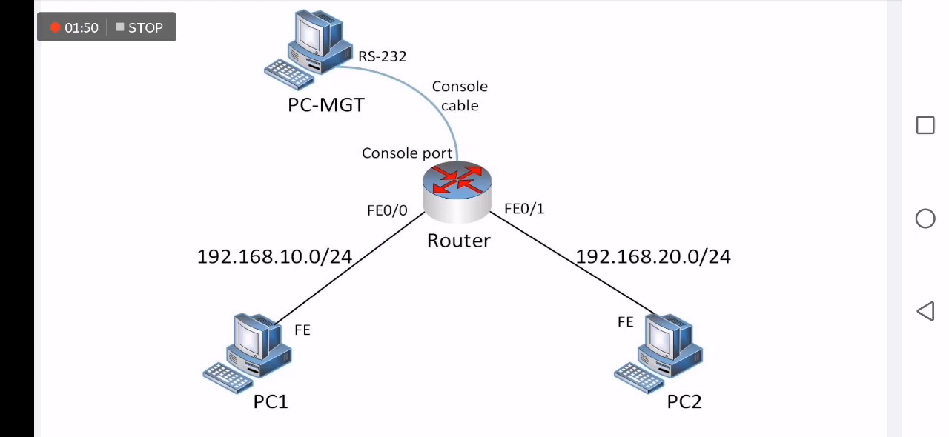
{"action": "scroll", "scroll_direction": "down", "scroll_amount": 3}
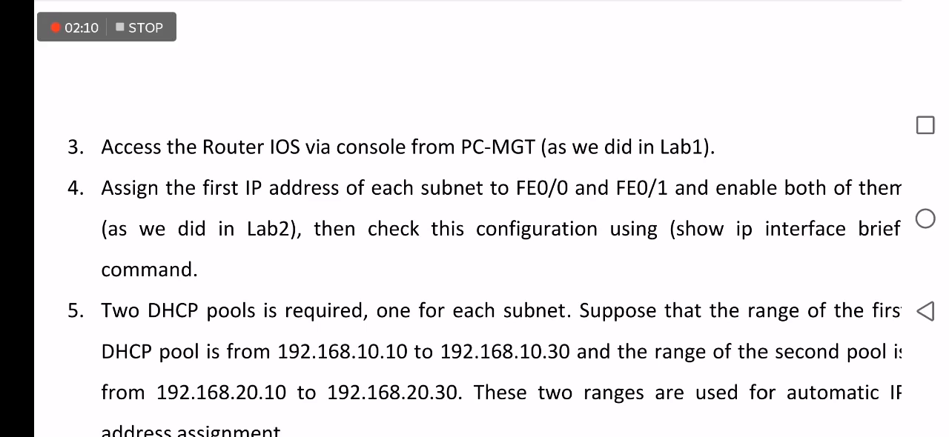
{"action": "scroll", "scroll_direction": "down", "scroll_amount": 3}
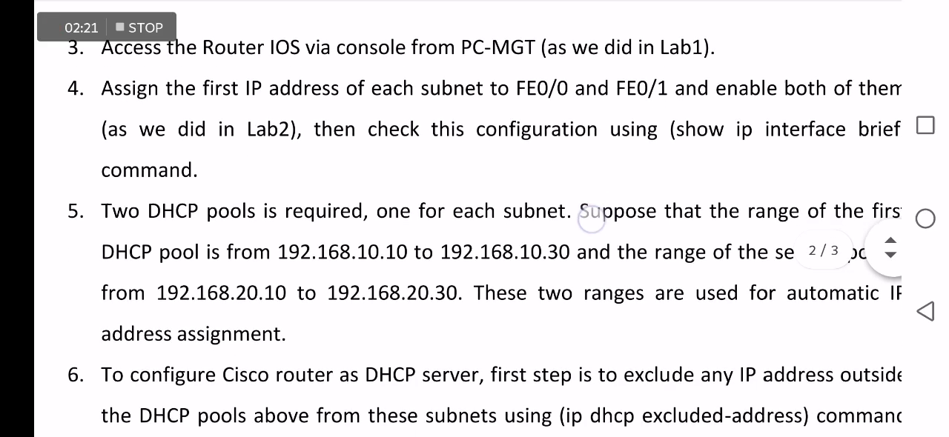
{"action": "scroll", "scroll_direction": "down", "scroll_amount": 3}
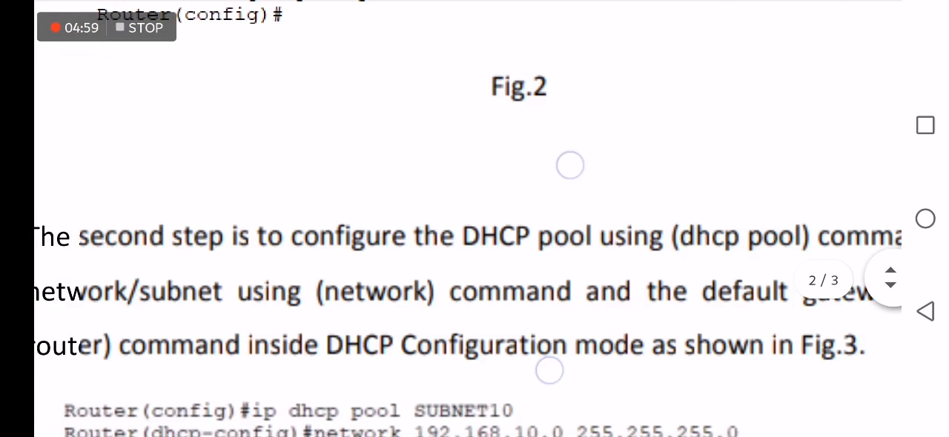
{"action": "scroll", "scroll_direction": "down", "scroll_amount": 3}
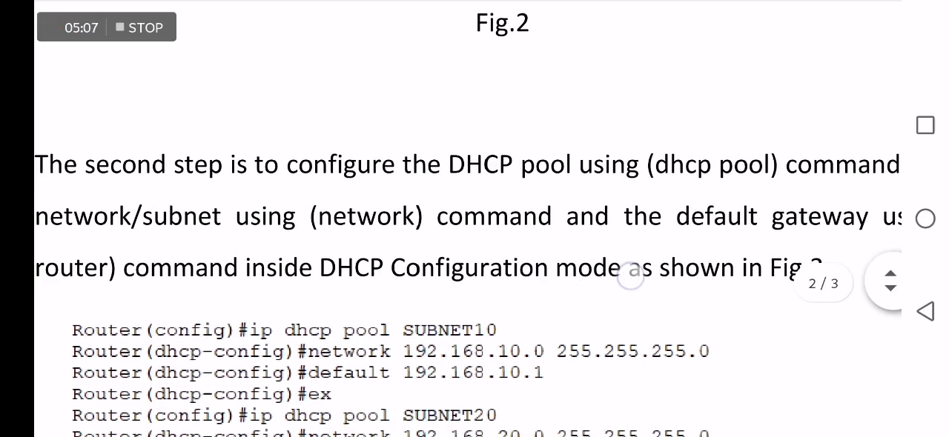
{"action": "scroll", "scroll_direction": "down", "scroll_amount": 3}
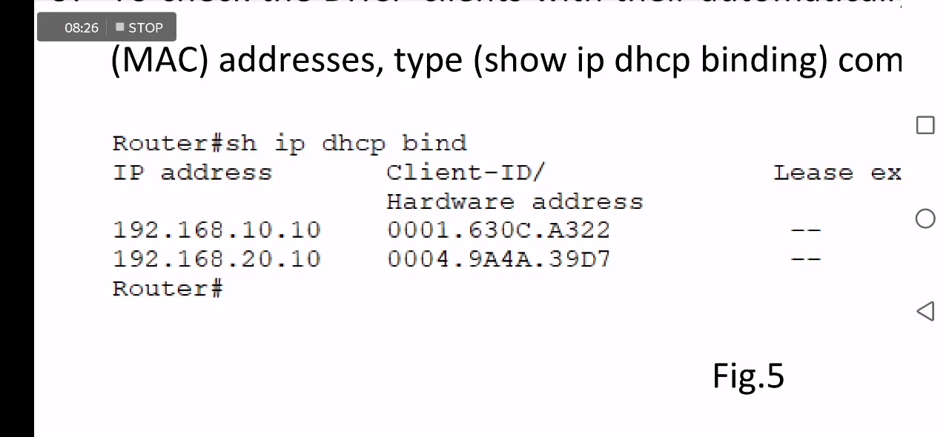
{"action": "scroll", "scroll_direction": "down", "scroll_amount": 3}
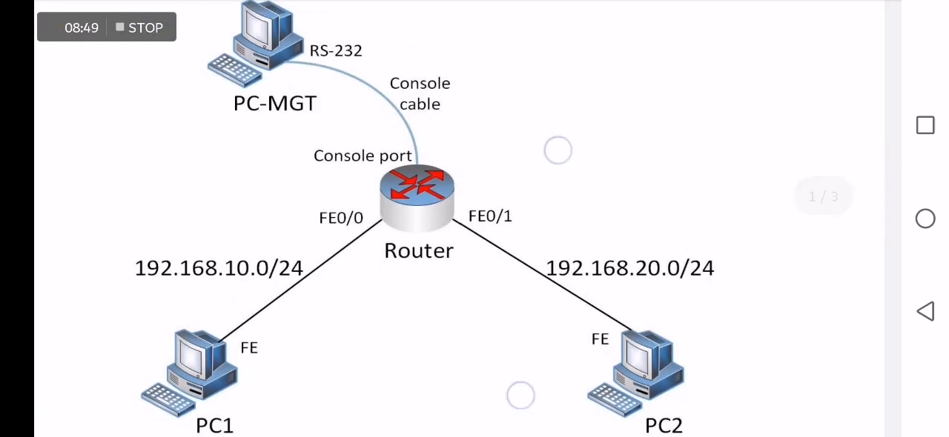
{"action": "scroll", "scroll_direction": "down", "scroll_amount": 3}
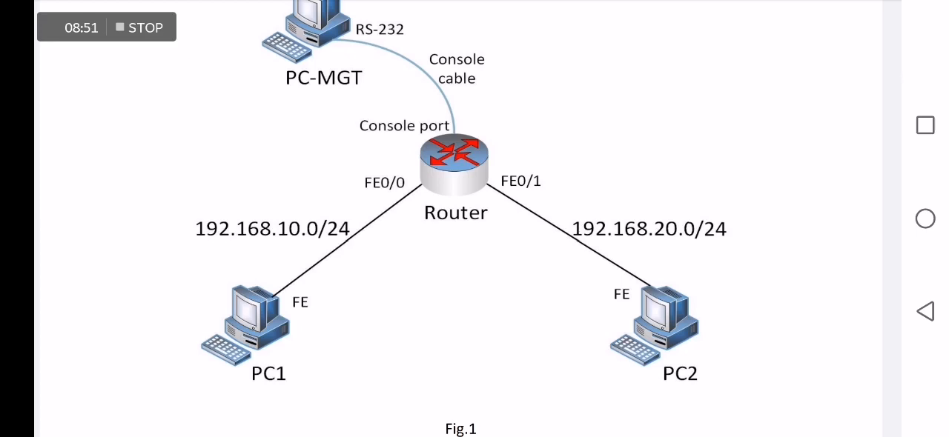